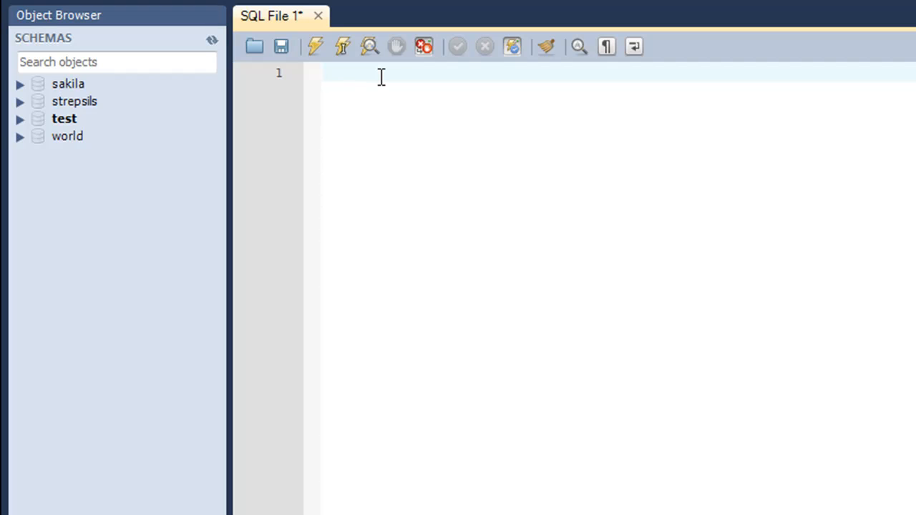
Run SELECT * FROM employee to list all employee rows in the result grid
type("SELECT")
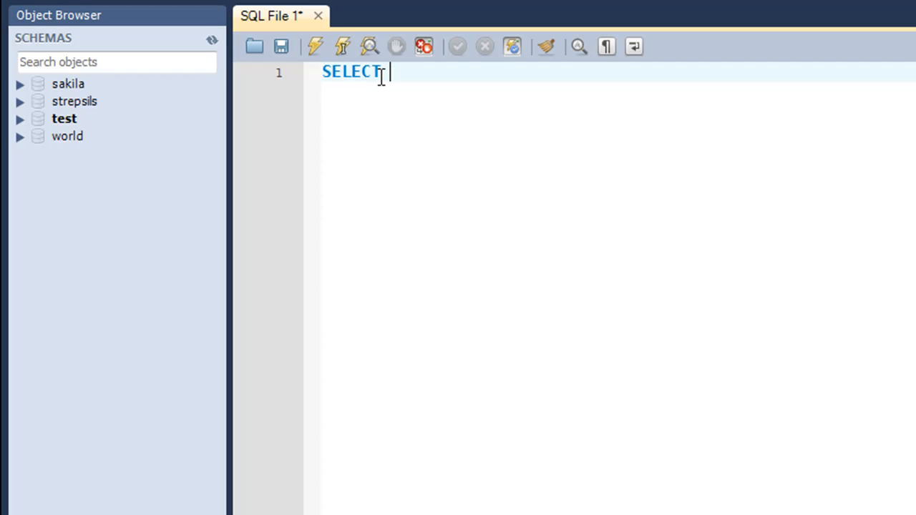
type("*")
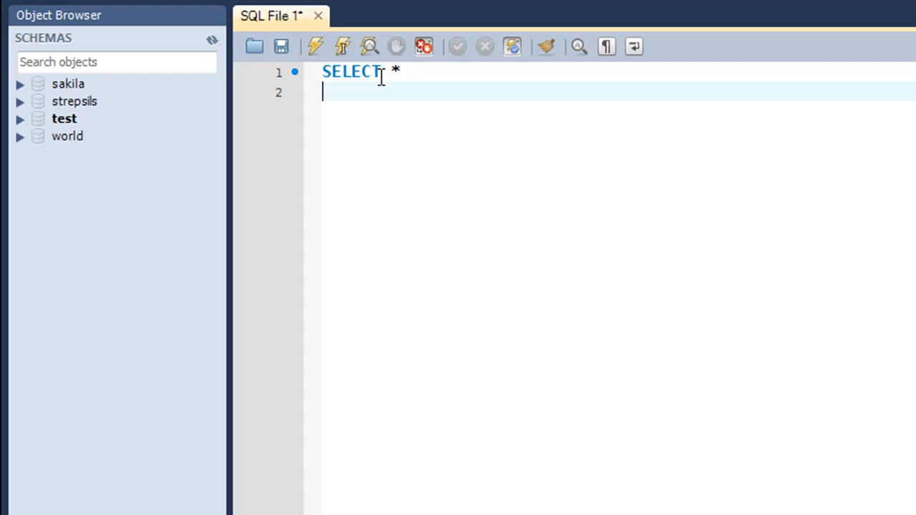
type("FR")
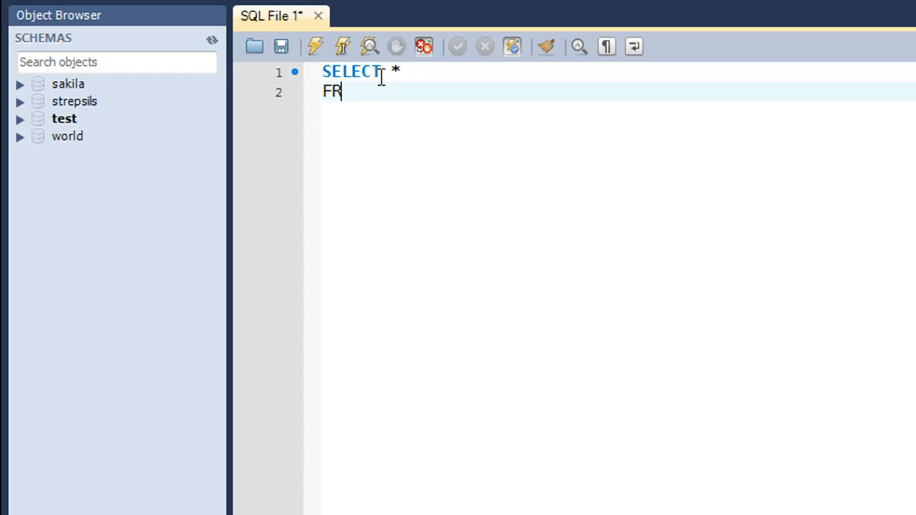
type("OM employe")
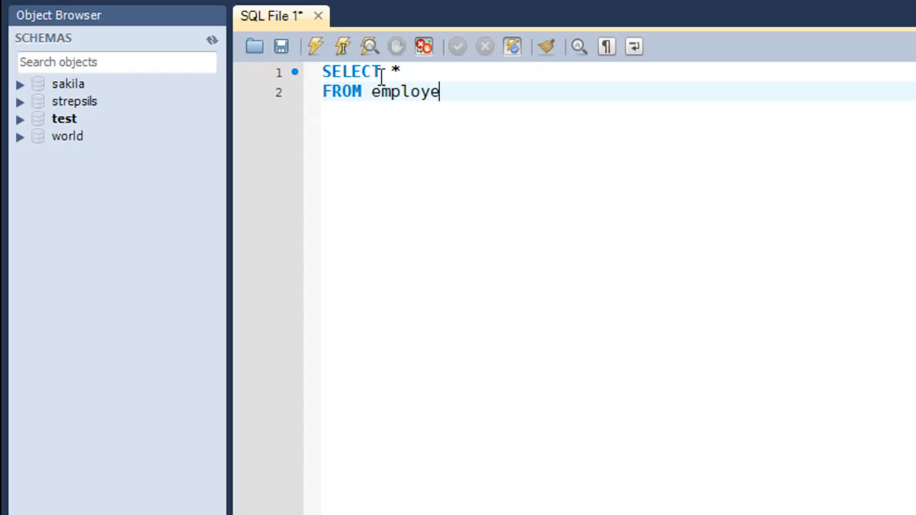
left_click(313, 46)
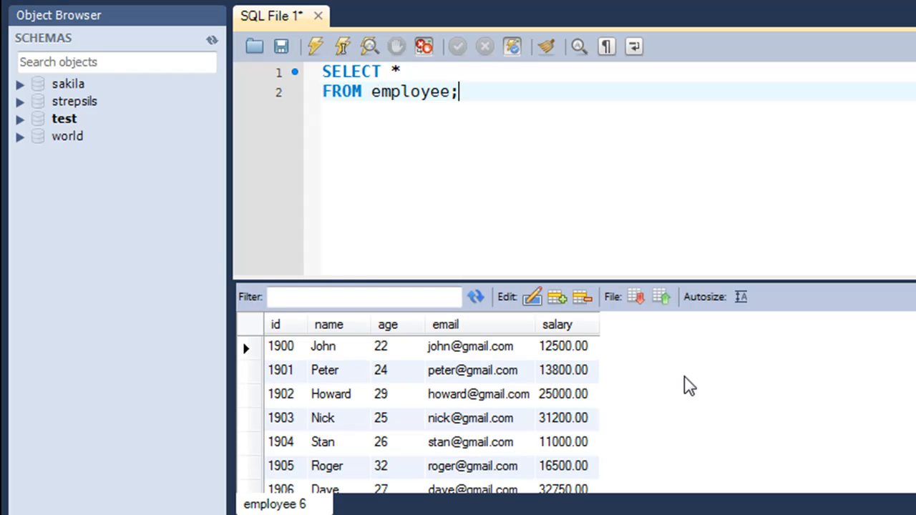
Review the age column, then hide the result grid to return to the editor
scroll("down", 3)
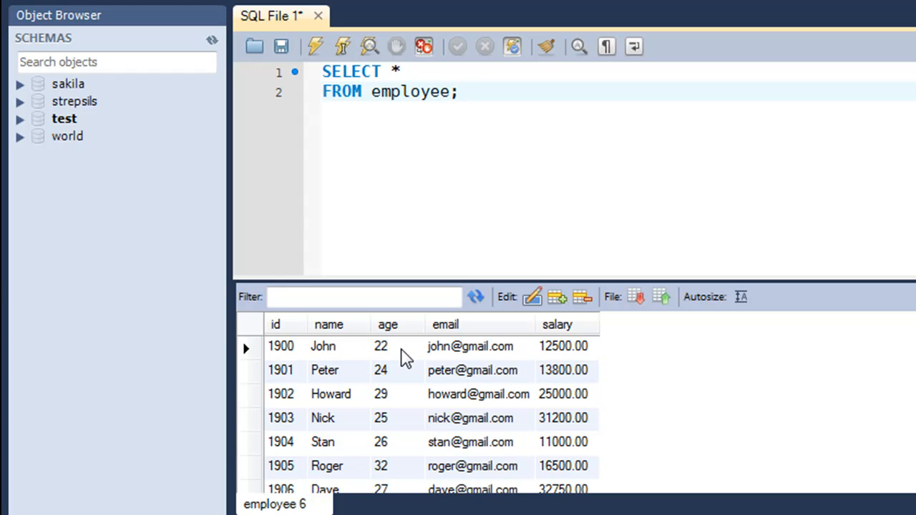
left_click(458, 92)
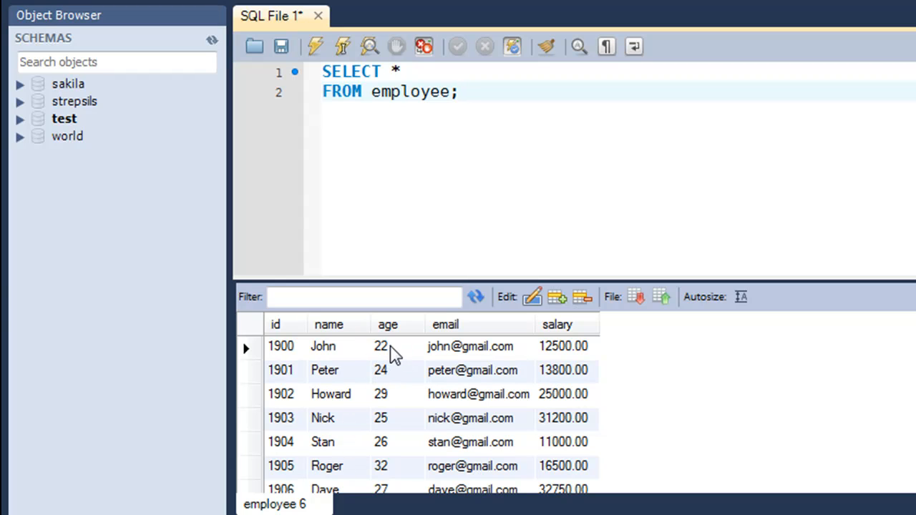
left_click(460, 92)
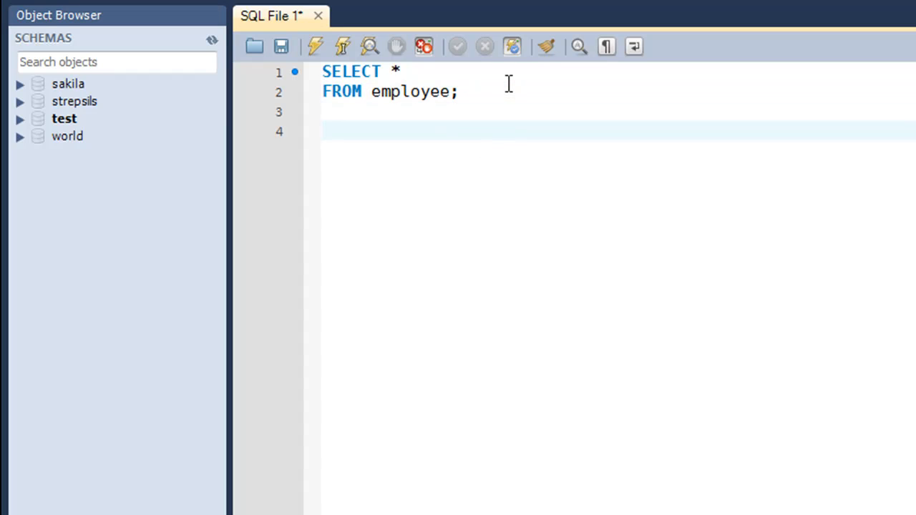
Write UPDATE employee SET age=26 below the SELECT query
type("UPDATE")
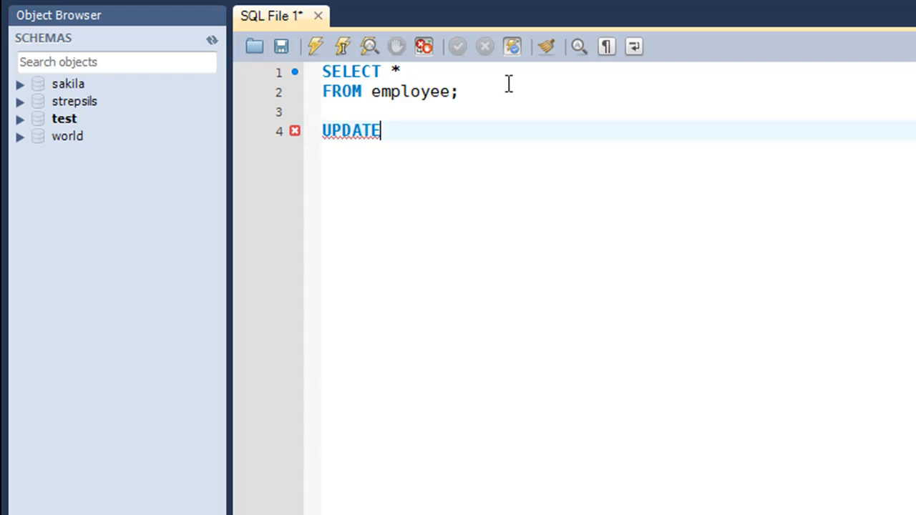
type("employee")
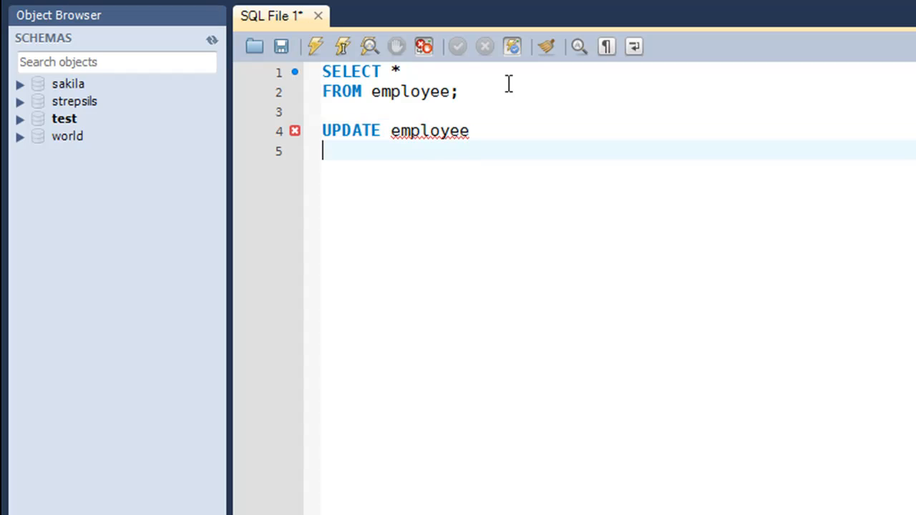
type("SET")
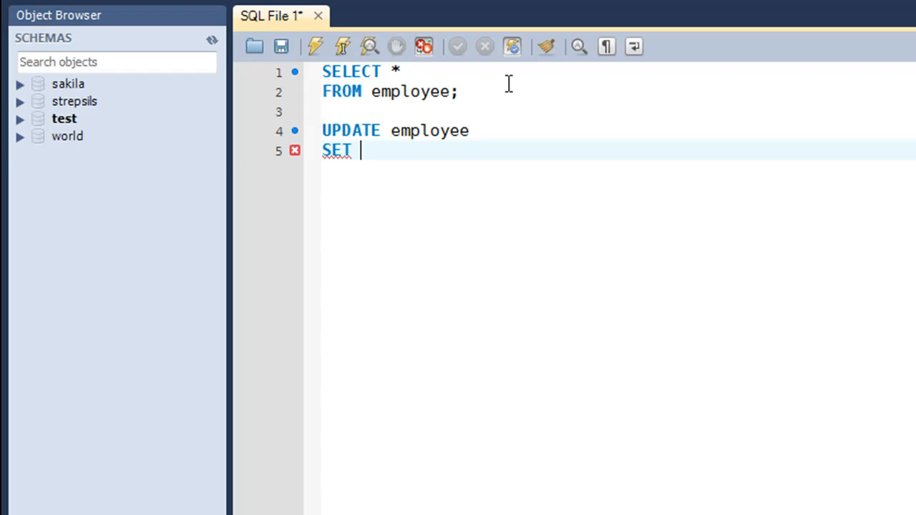
type("age")
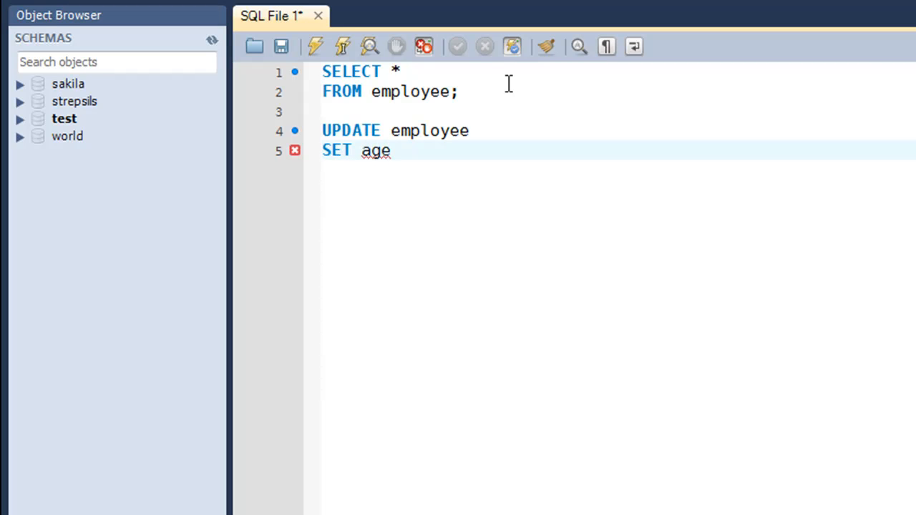
type("=")
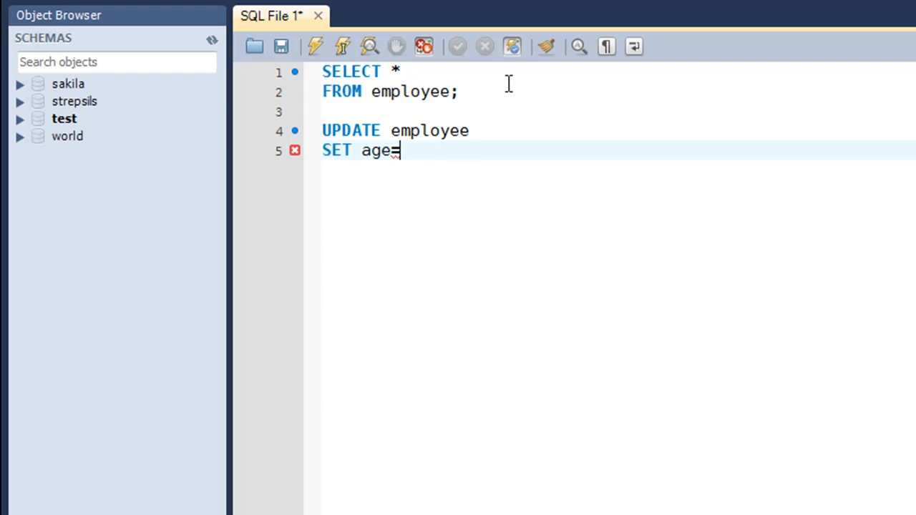
type("26")
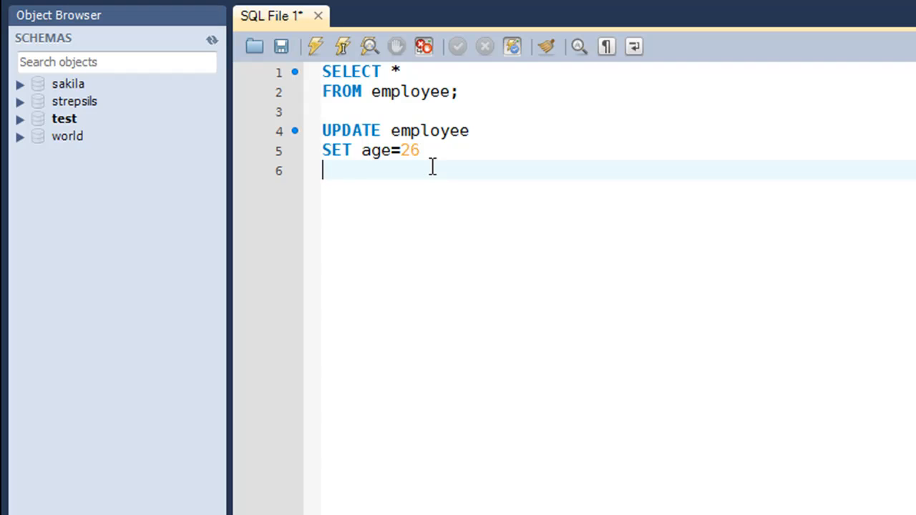
Finish the UPDATE with WHERE id=1900; to target only John's row
type("WHERE")
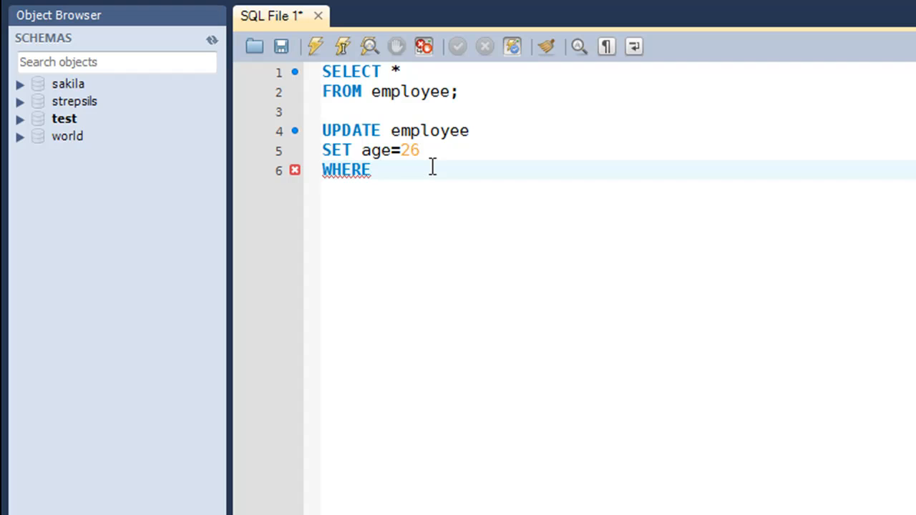
type("\" \"")
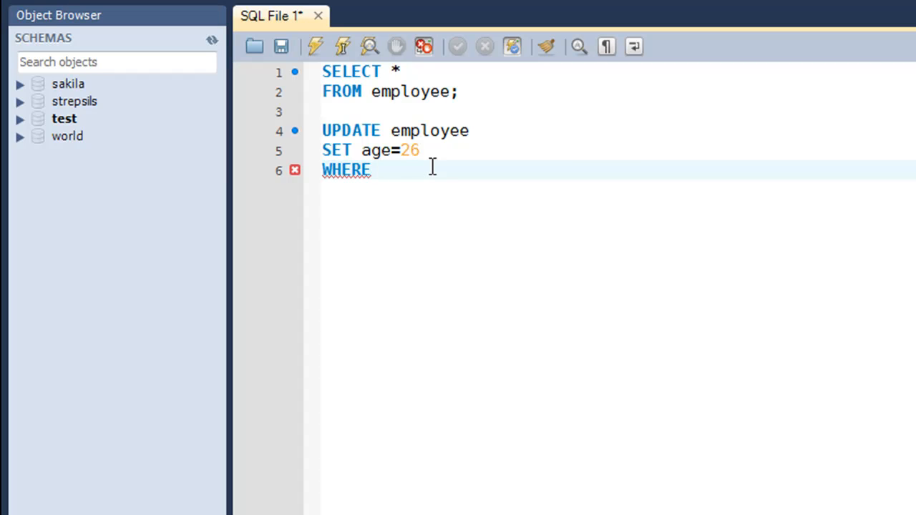
type("\" \"")
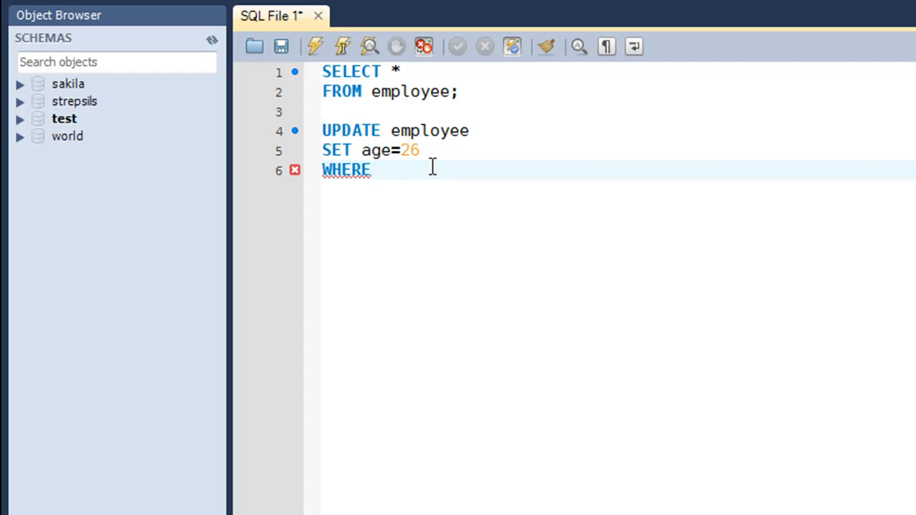
type("\" \"")
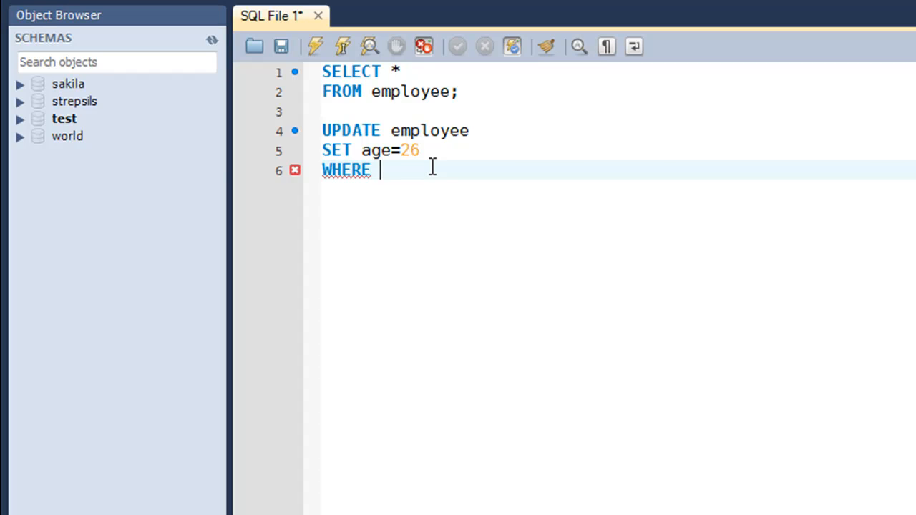
type("id")
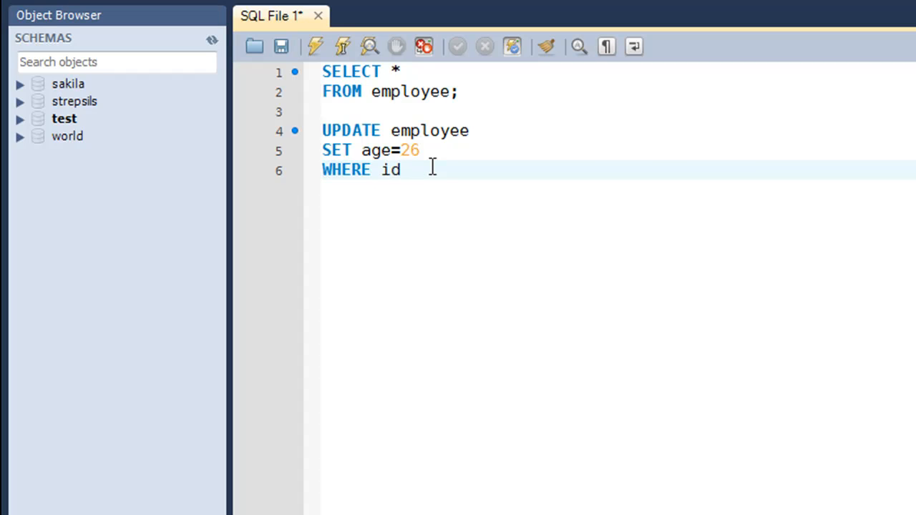
type("=")
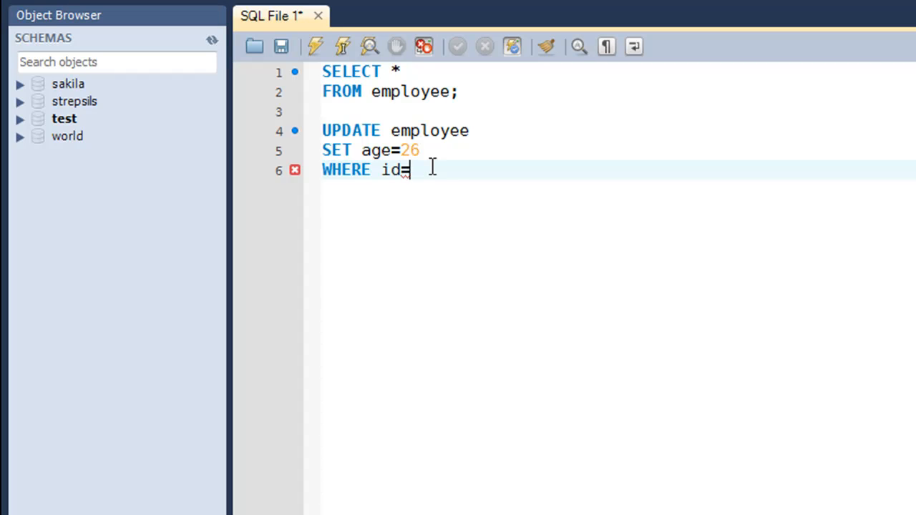
type("1900")
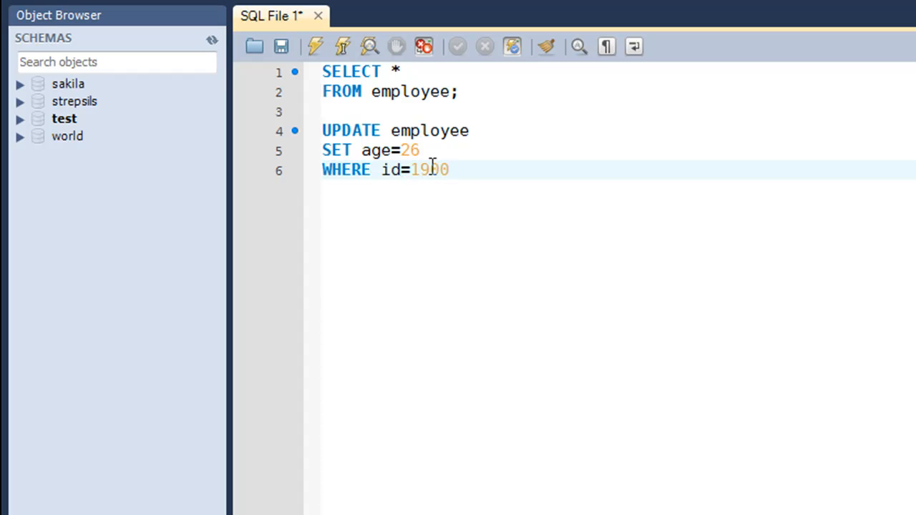
type(";")
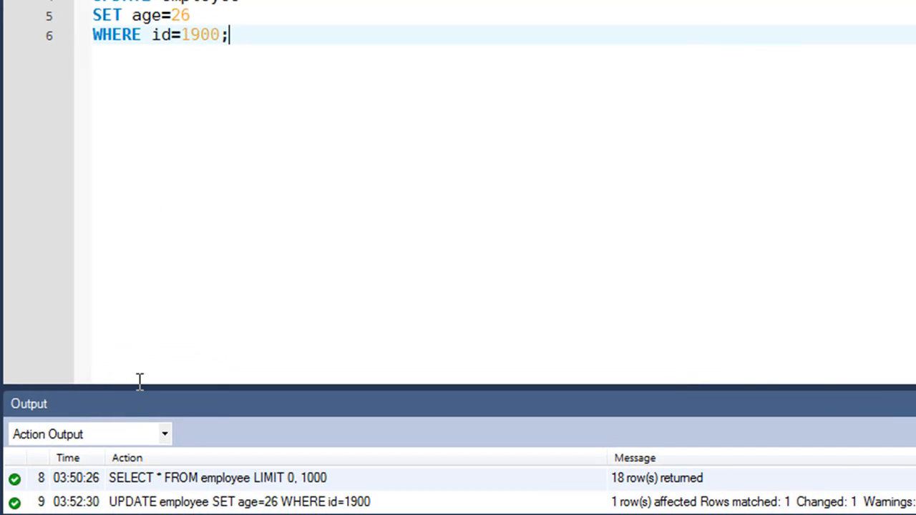
mouse_move(200, 234)
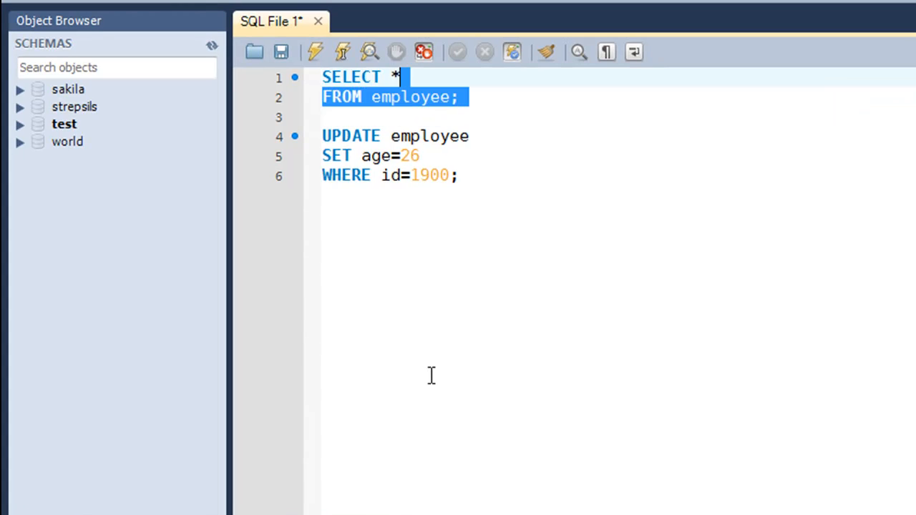
Re-run the queries so the grid shows John (id 1900) aged 26
left_click(317, 51)
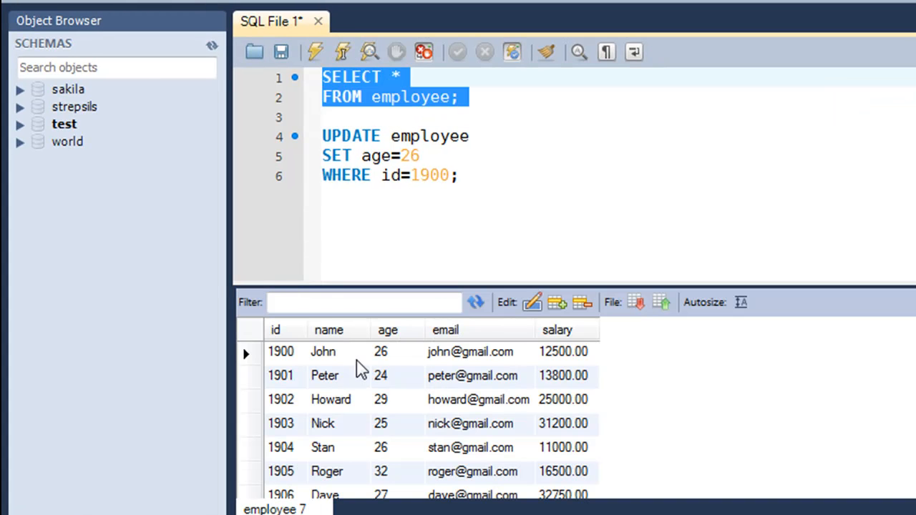
mouse_move(398, 365)
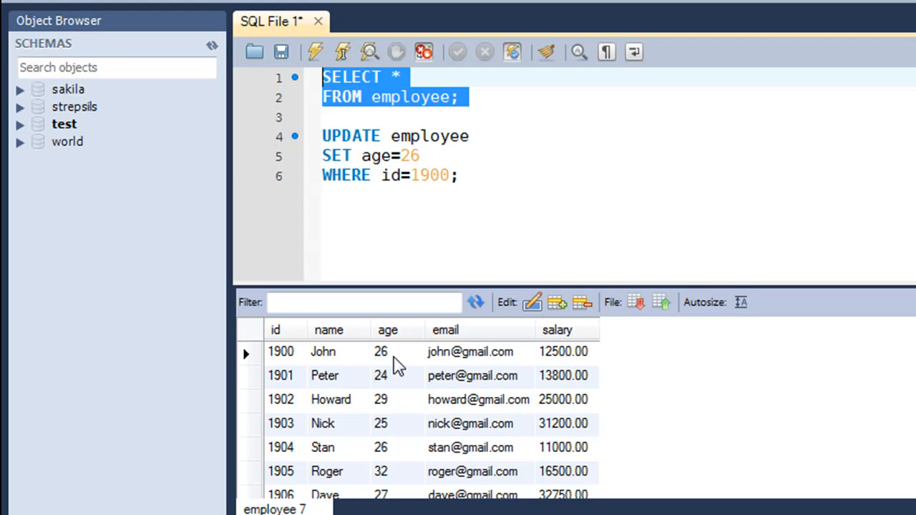
mouse_move(392, 360)
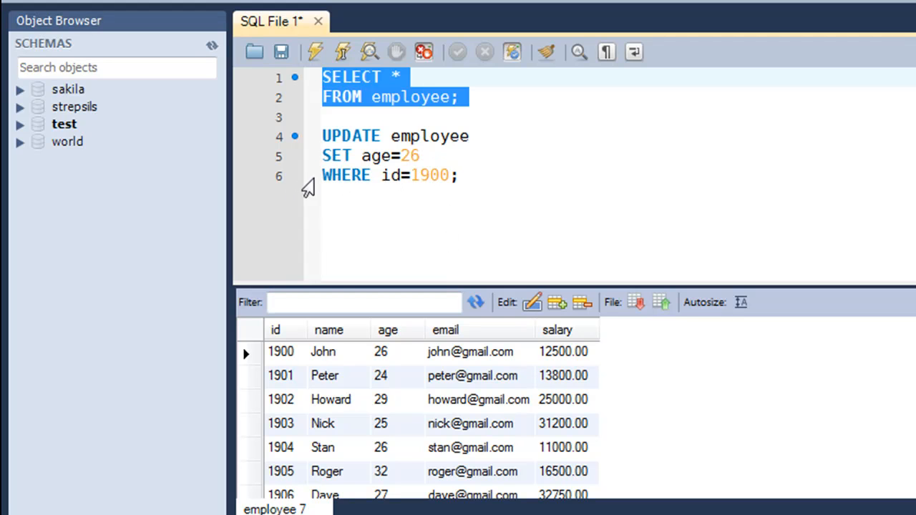
mouse_move(374, 159)
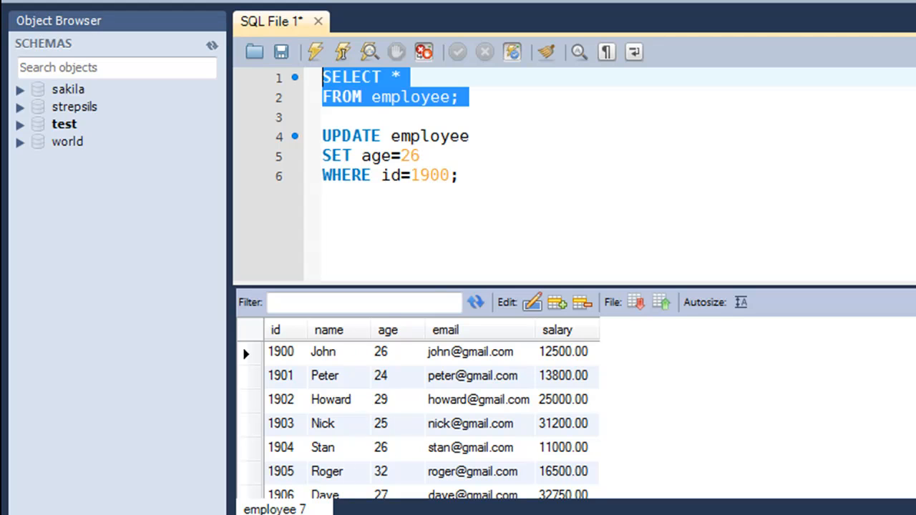
mouse_move(399, 233)
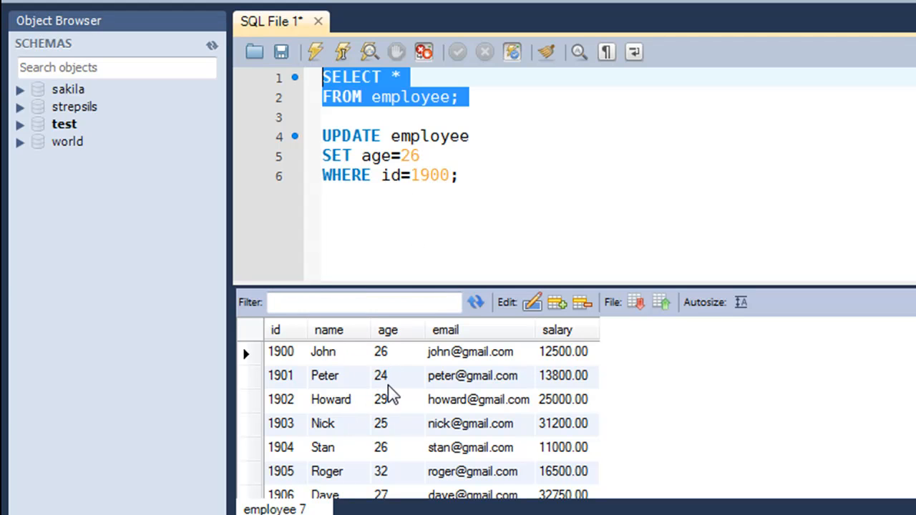
mouse_move(388, 415)
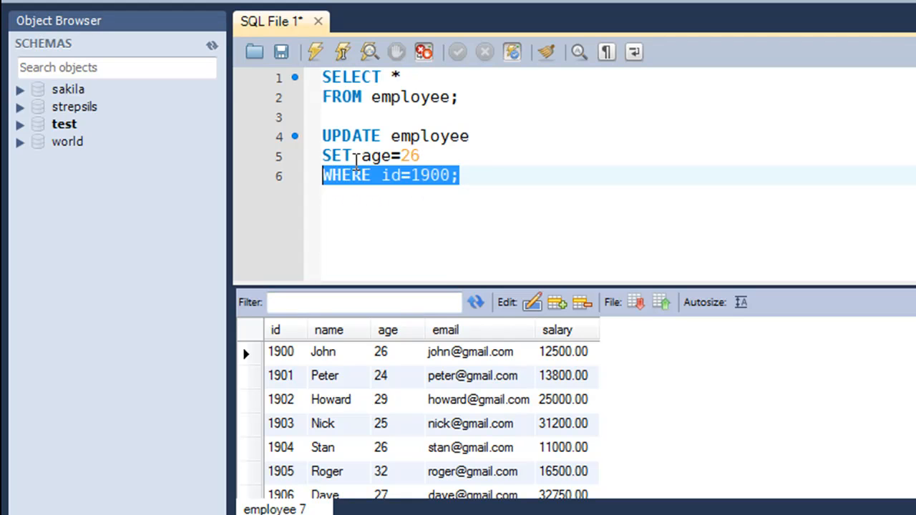
mouse_move(378, 155)
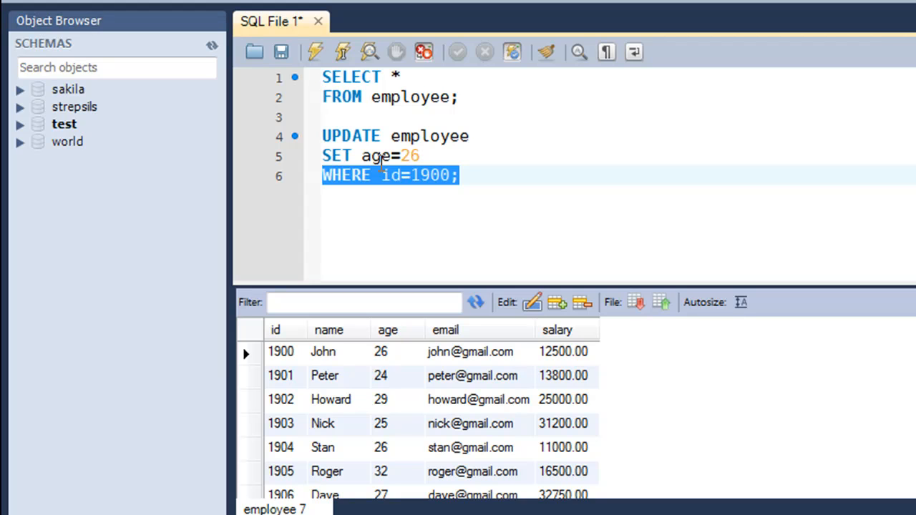
mouse_move(310, 366)
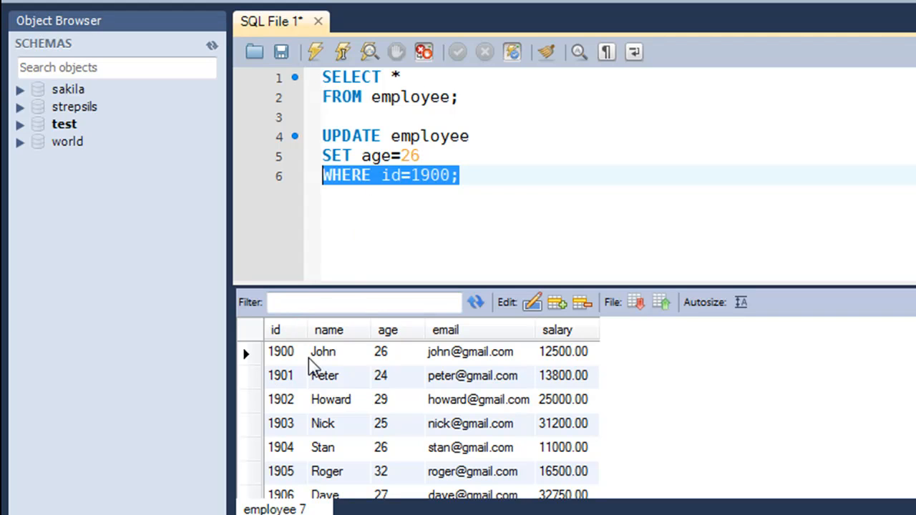
mouse_move(406, 200)
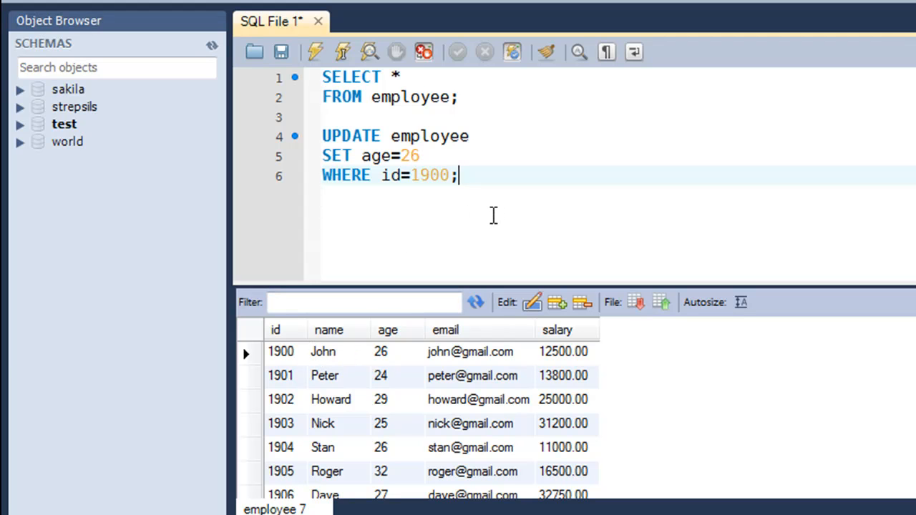
mouse_move(466, 222)
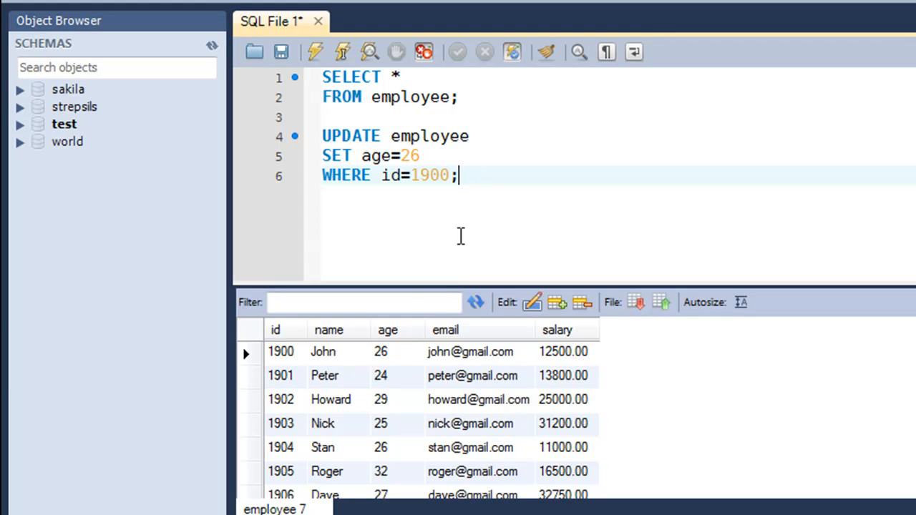
mouse_move(445, 265)
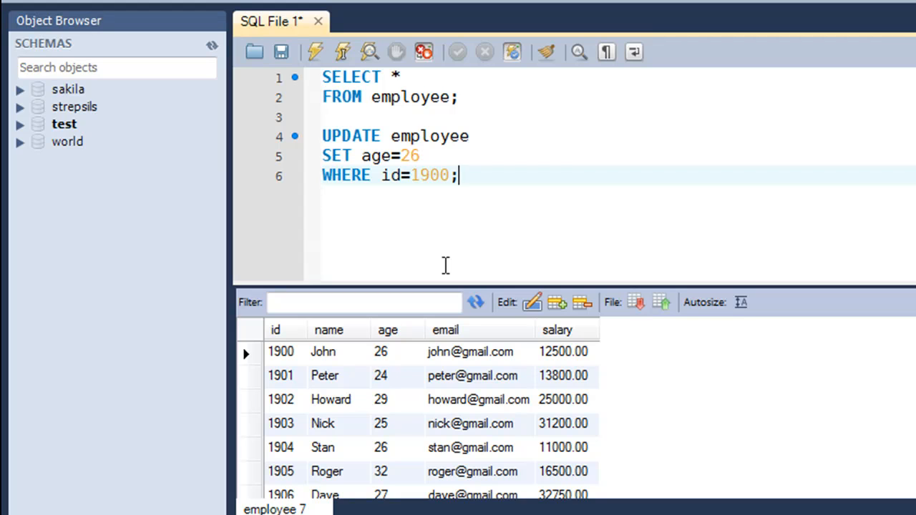
mouse_move(408, 389)
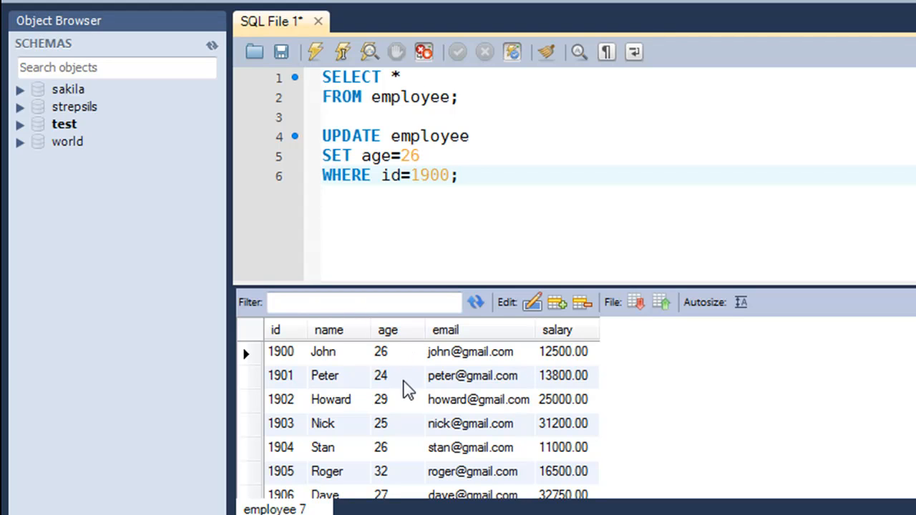
Edit Peter's age cell directly in the result grid from 24 to 30
left_click(392, 375)
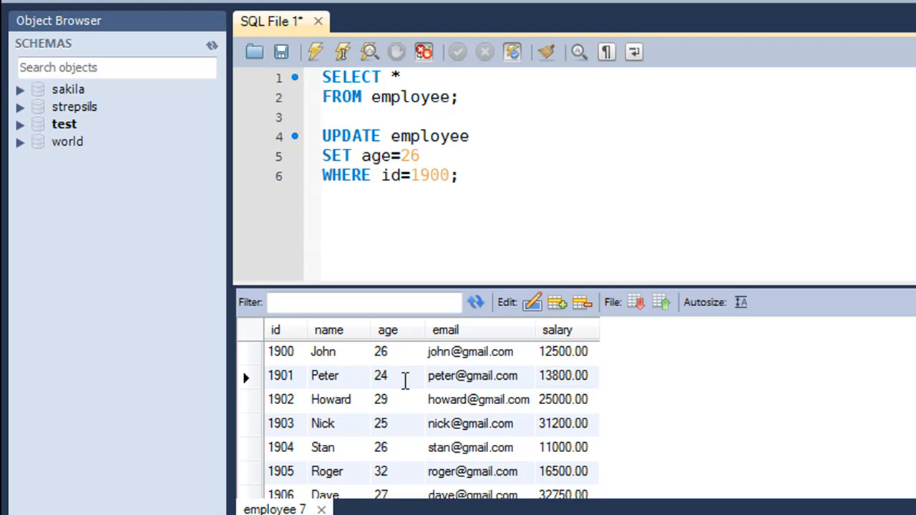
double_click(386, 375)
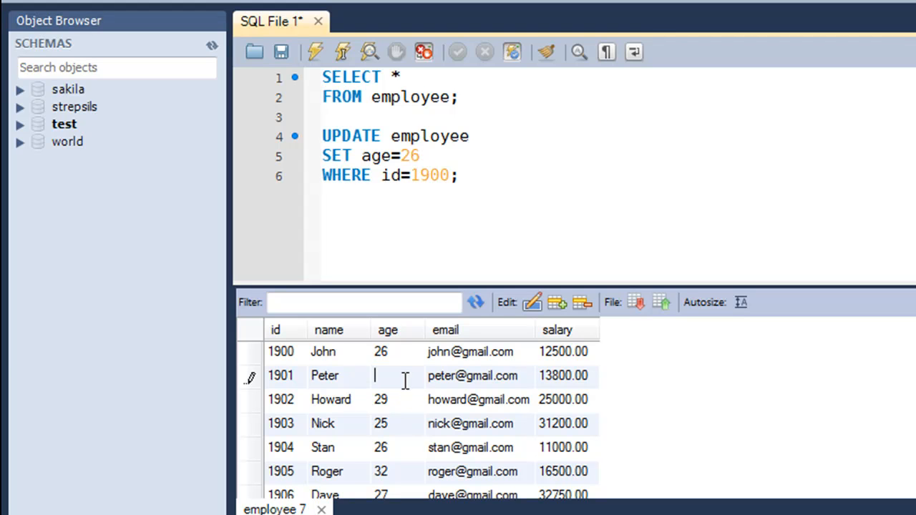
type("30")
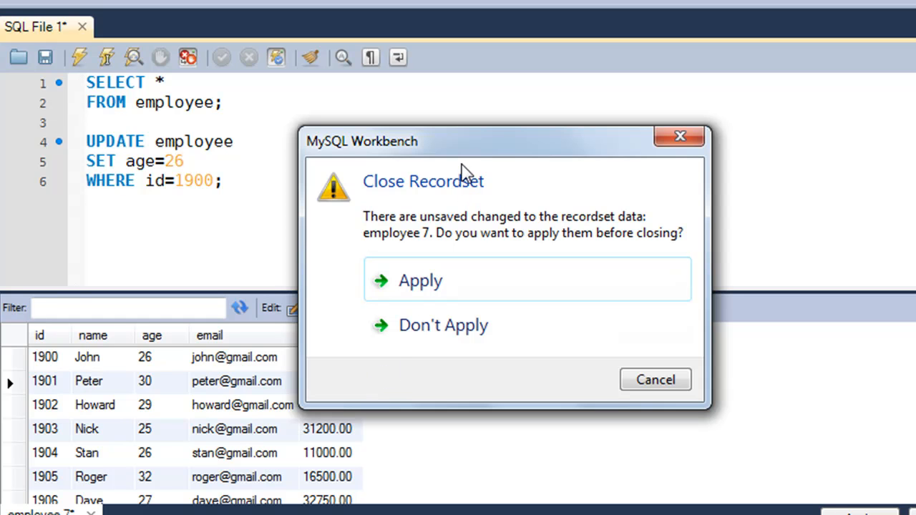
mouse_move(458, 208)
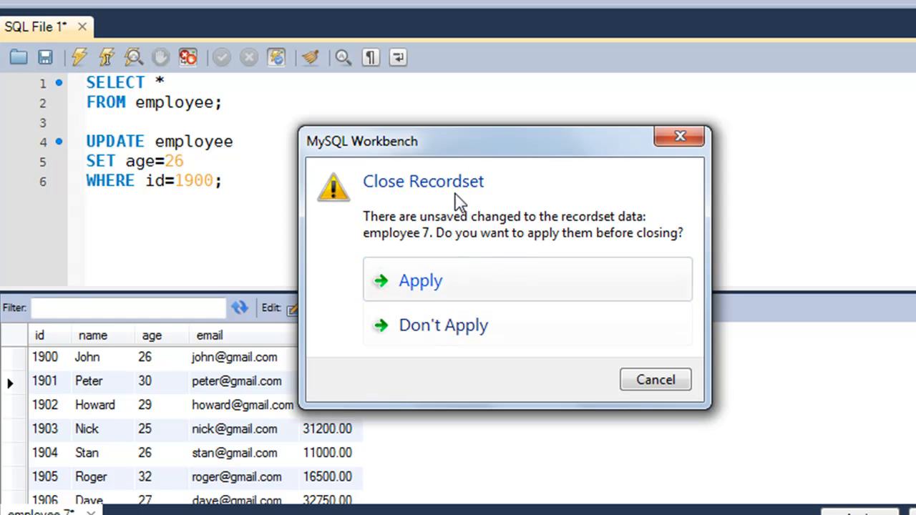
mouse_move(441, 278)
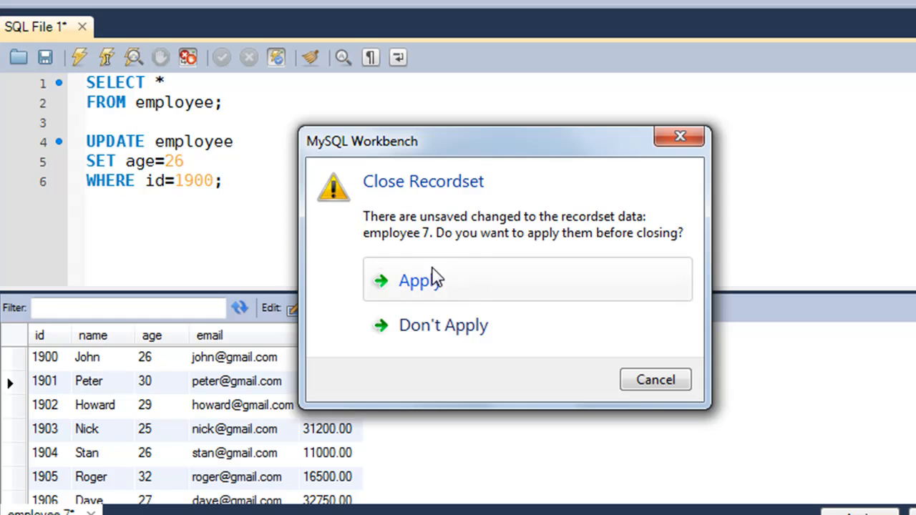
mouse_move(323, 331)
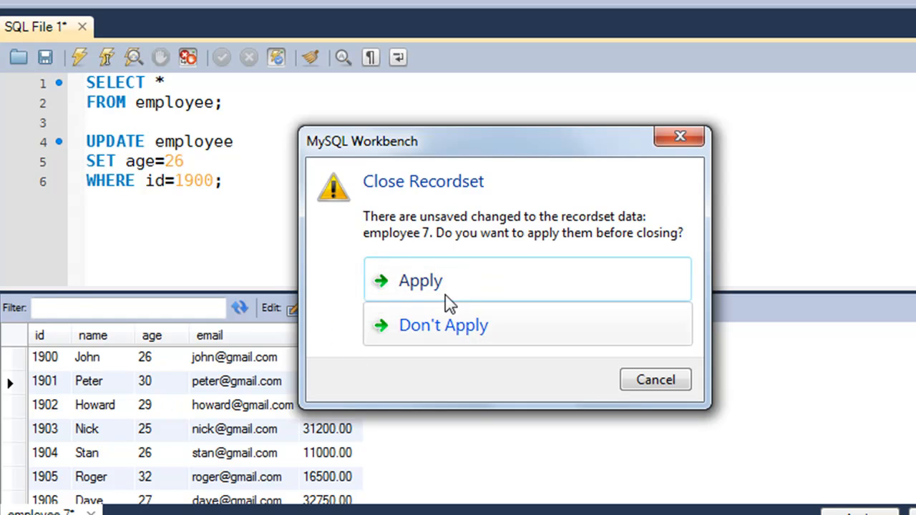
Apply the generated UPDATE script setting Peter (id 1901) to age 30 and finish the wizard
left_click(420, 281)
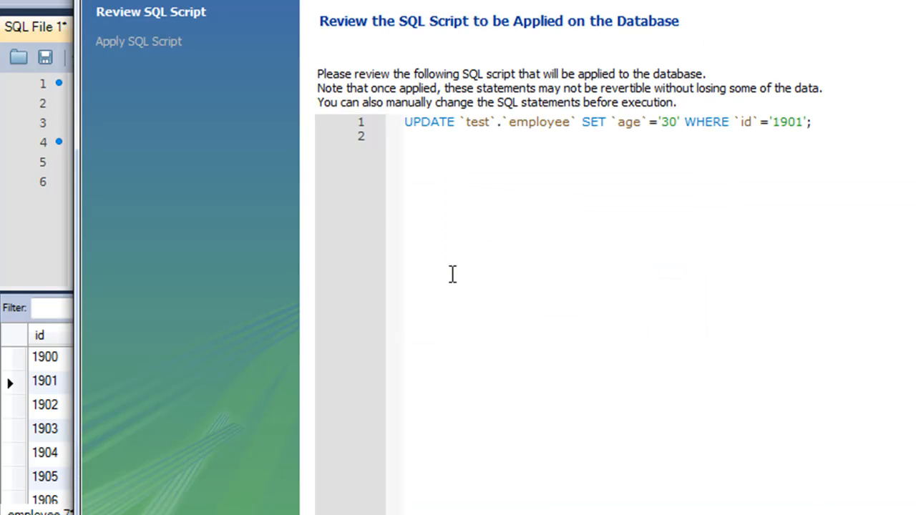
mouse_move(587, 252)
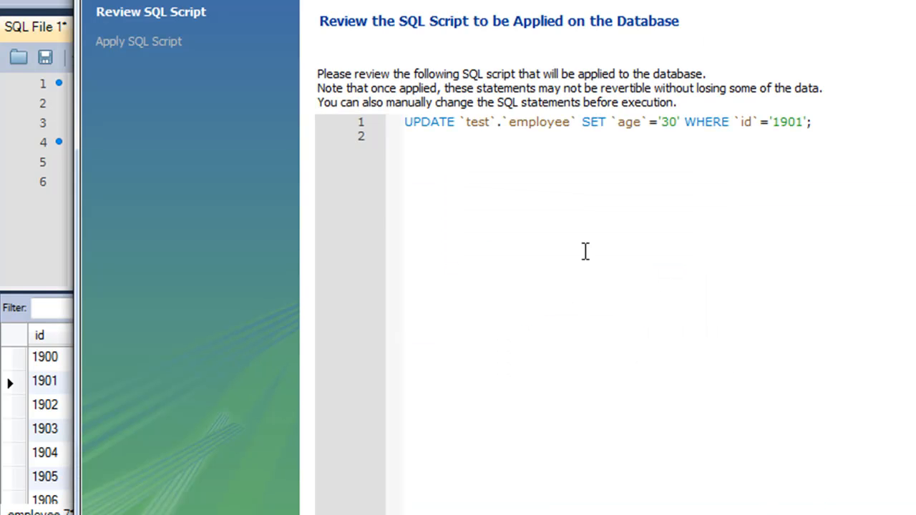
mouse_move(537, 143)
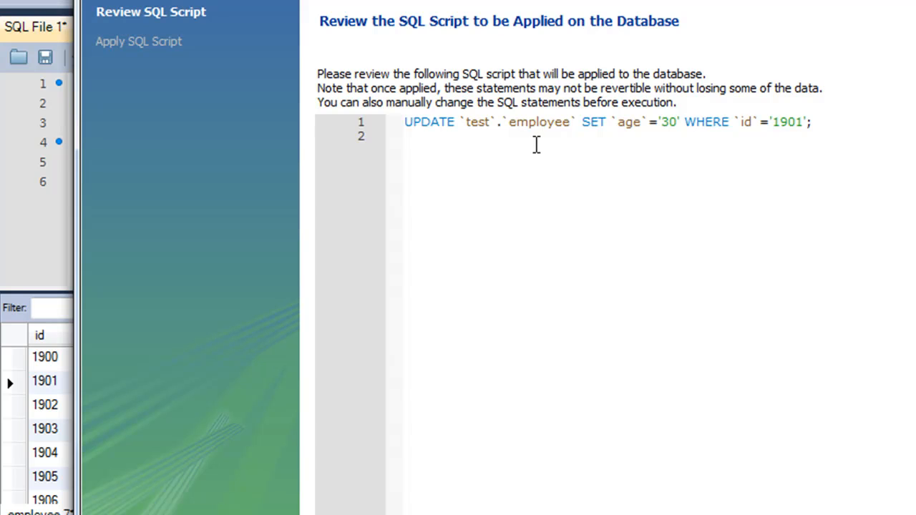
mouse_move(452, 134)
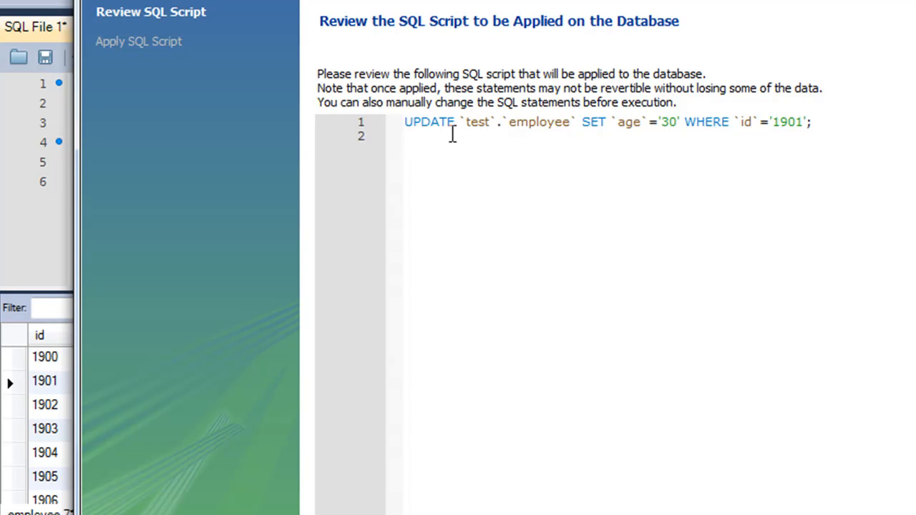
mouse_move(541, 166)
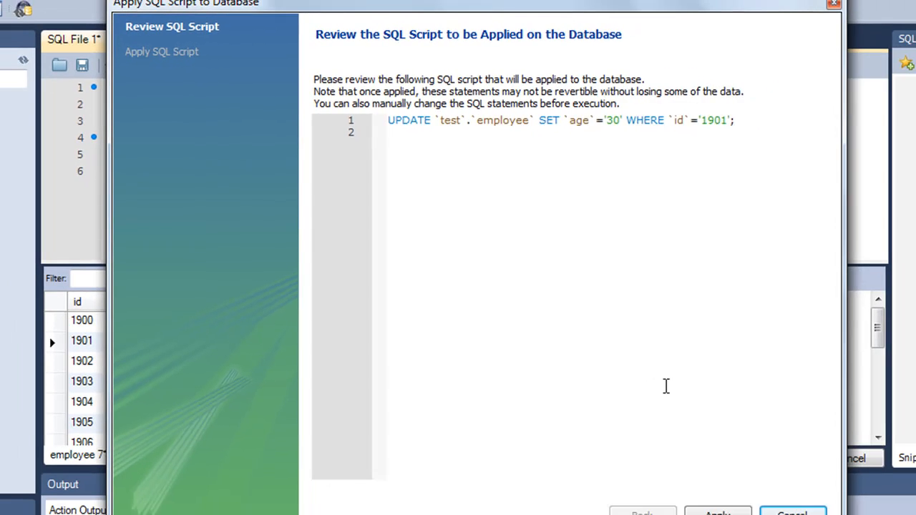
left_click(718, 514)
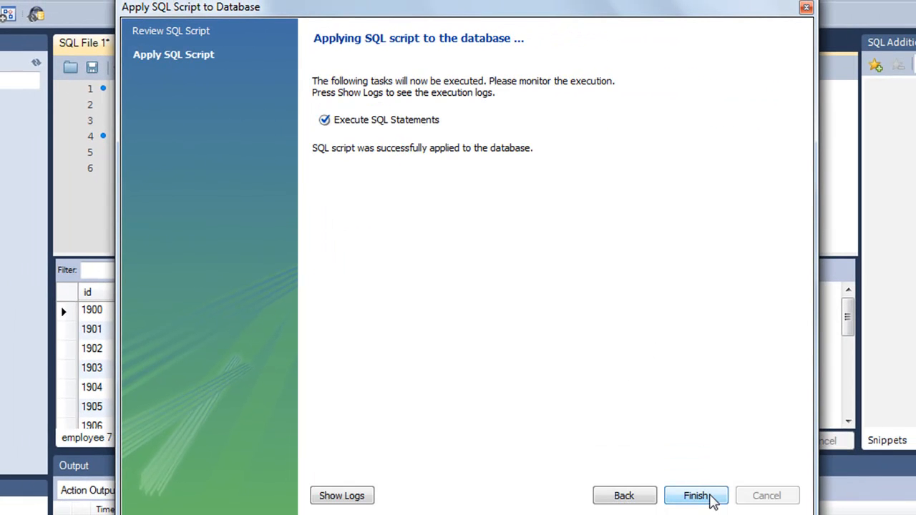
left_click(695, 495)
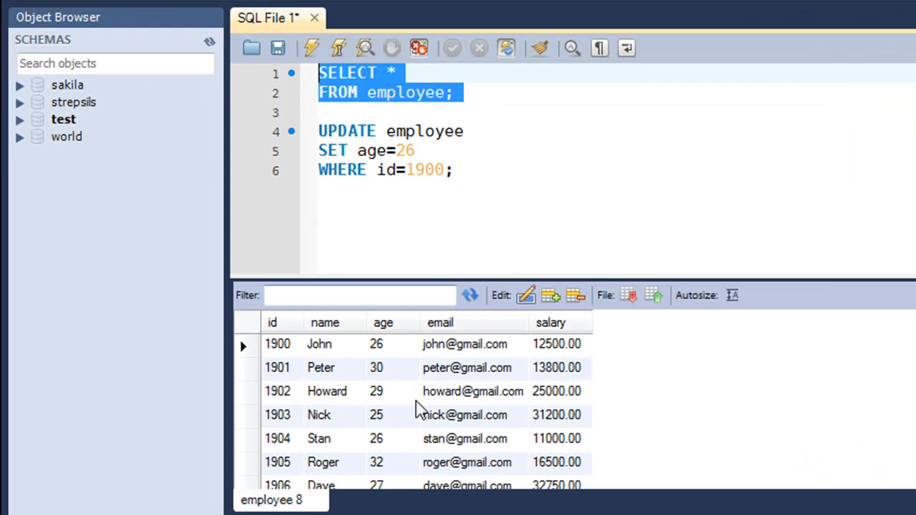
Confirm in the refreshed grid that John is 26 and Peter is 30
left_click(388, 368)
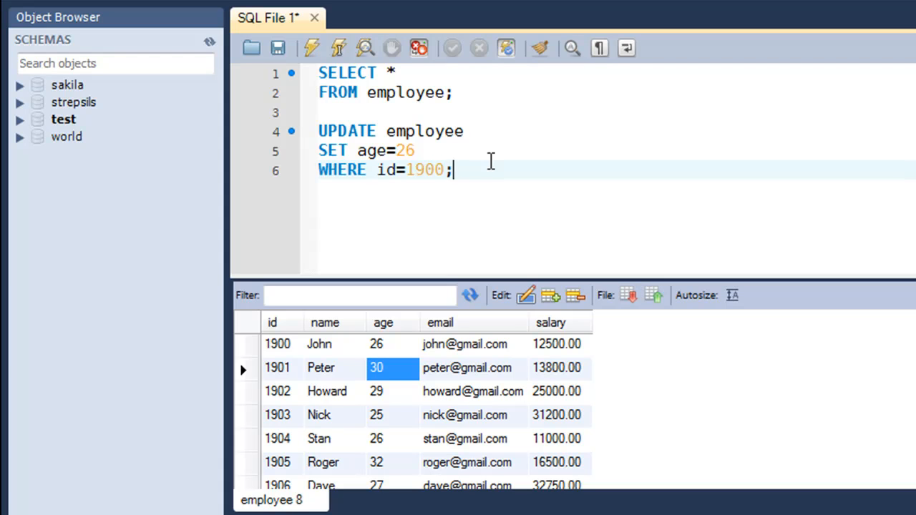
mouse_move(503, 196)
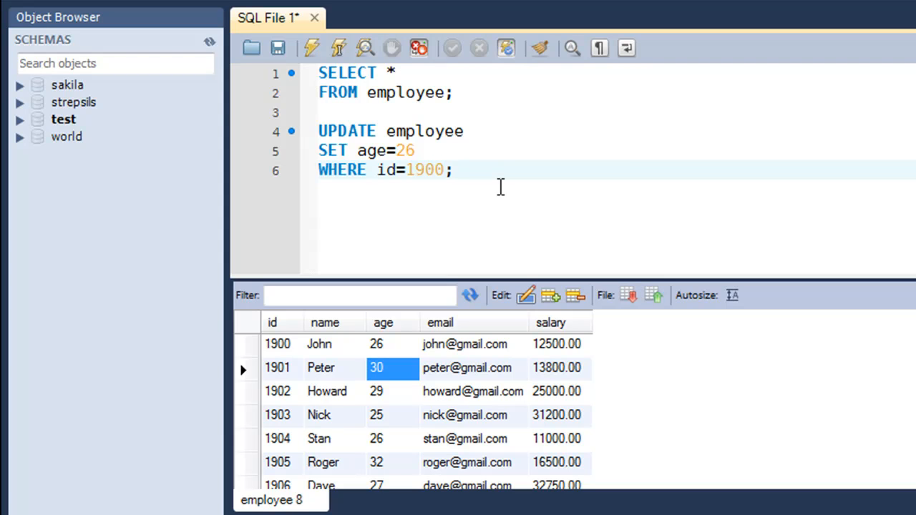
left_click(455, 168)
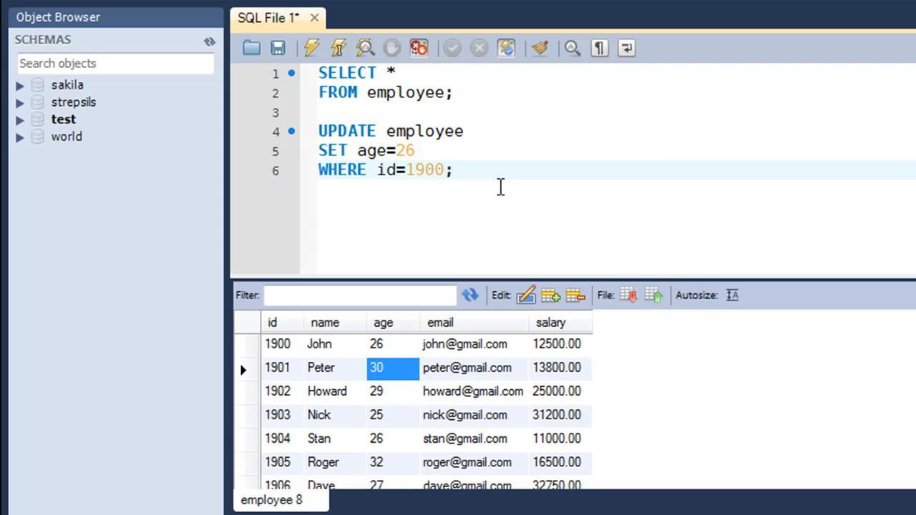
left_click(458, 170)
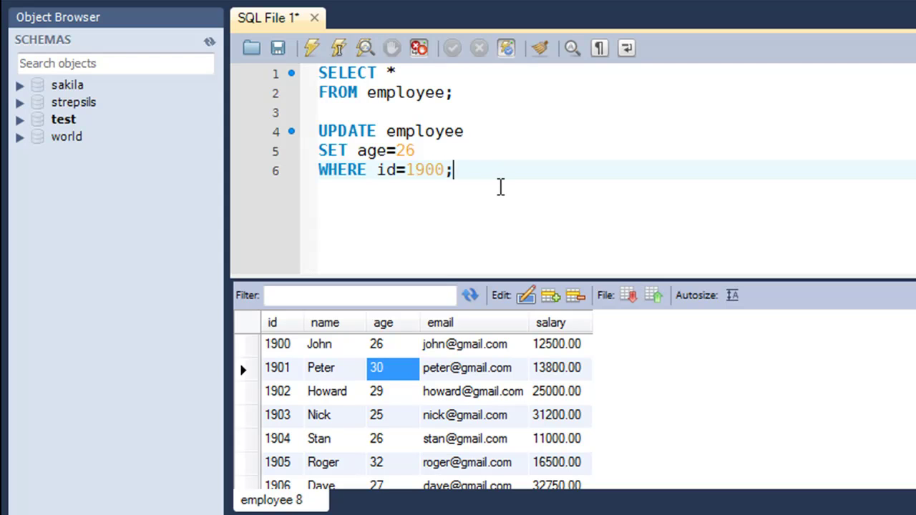